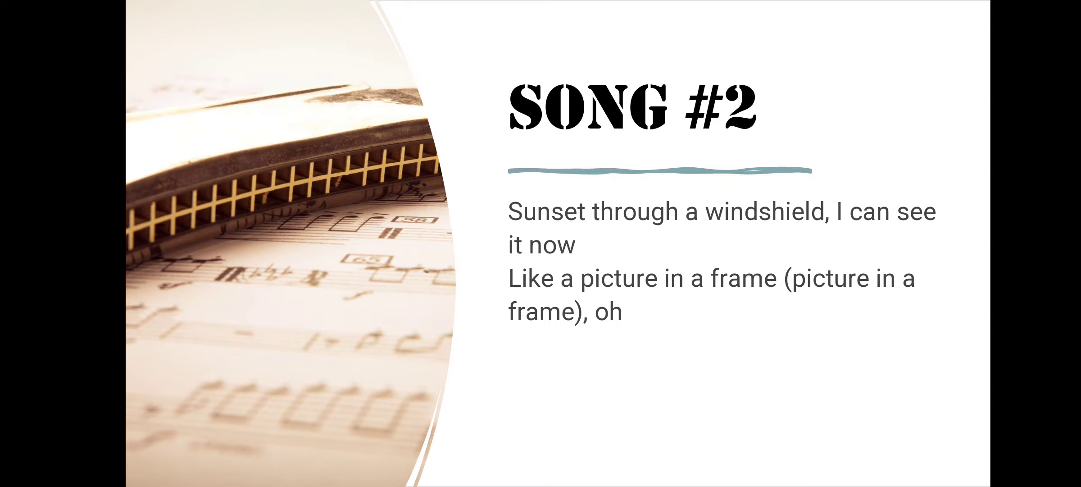
key("Right")
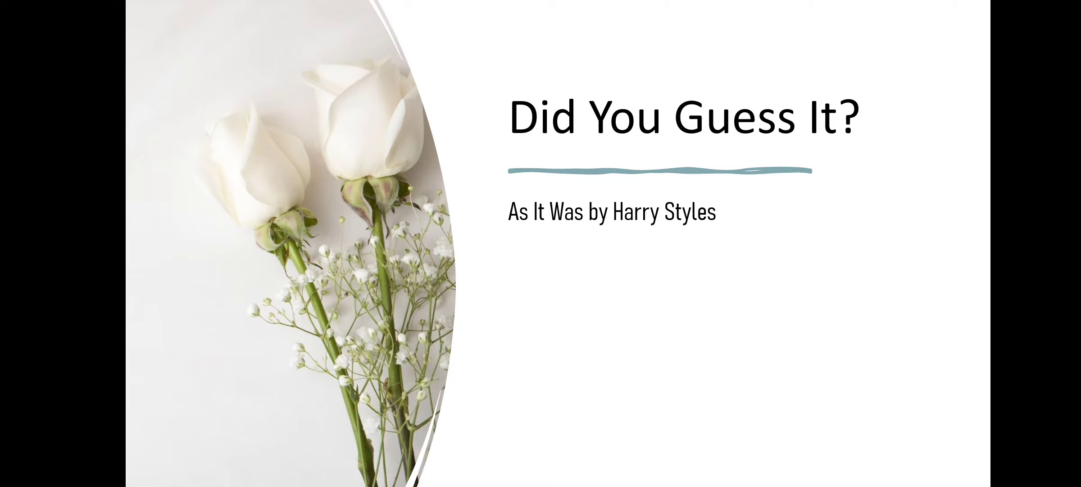
key("right")
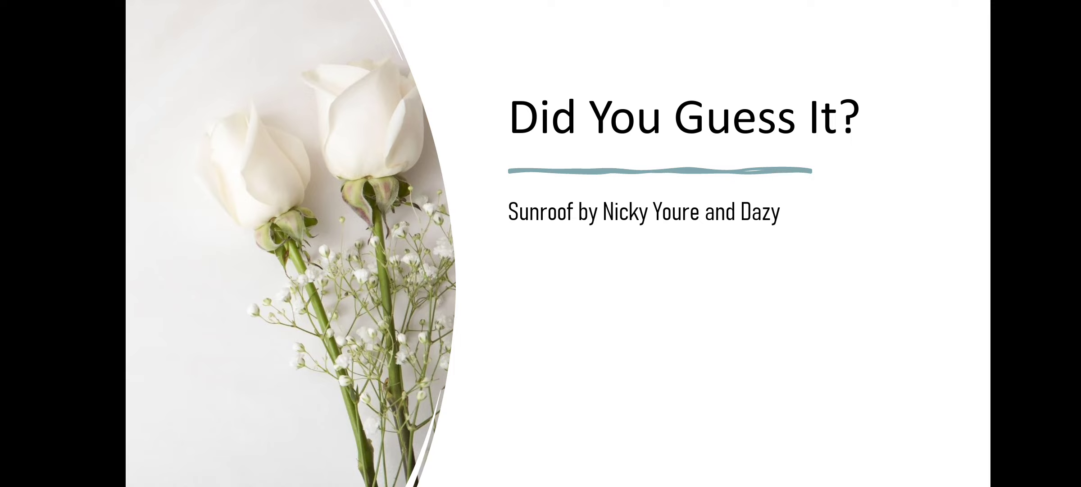
key("Right")
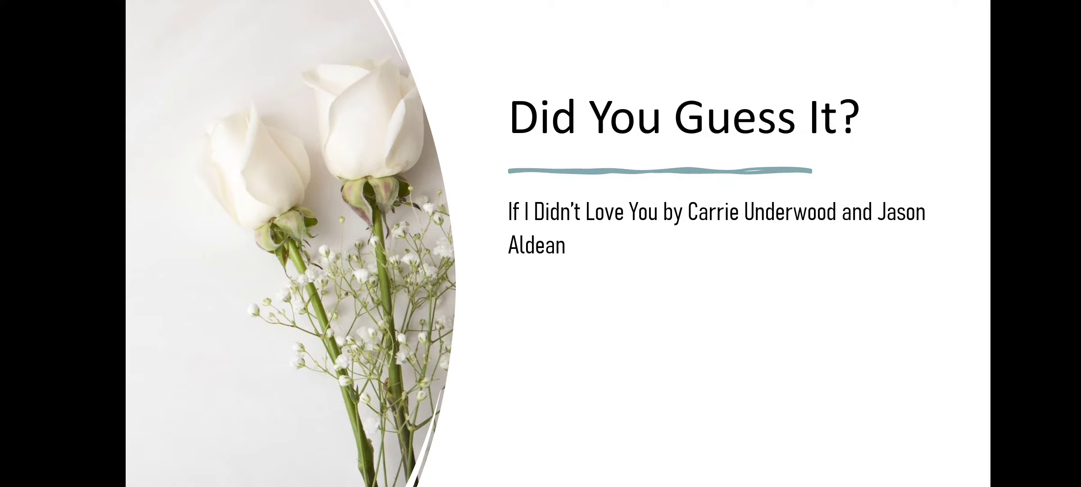
key("Right")
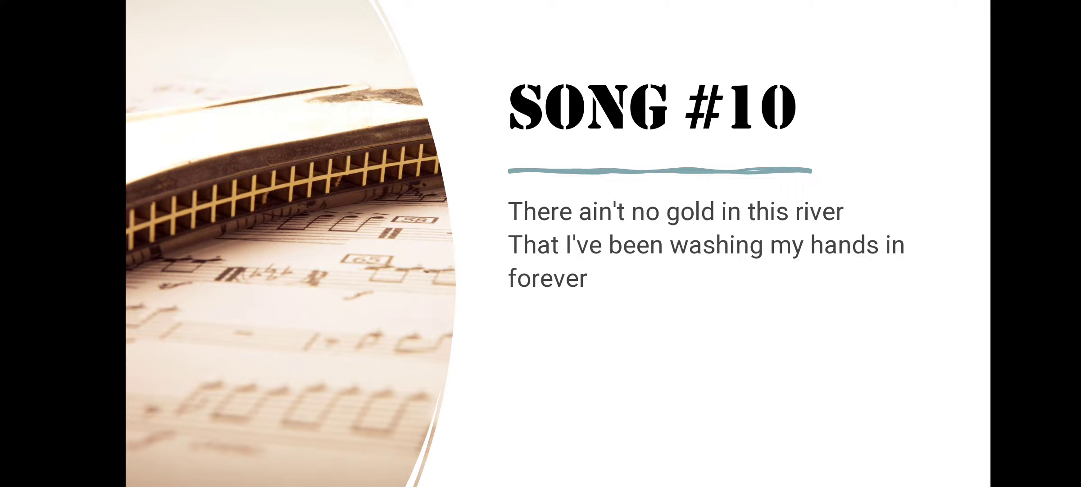
key("Right")
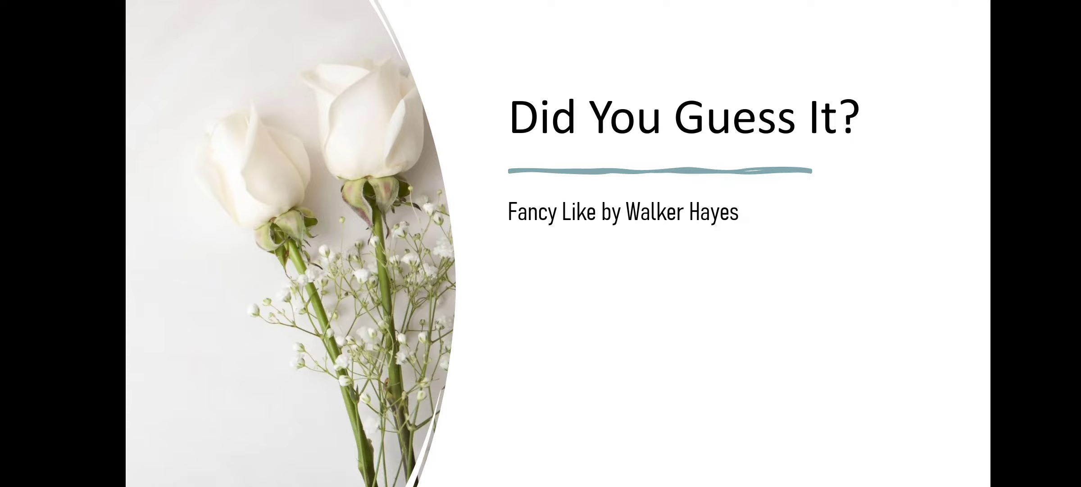
key("Right")
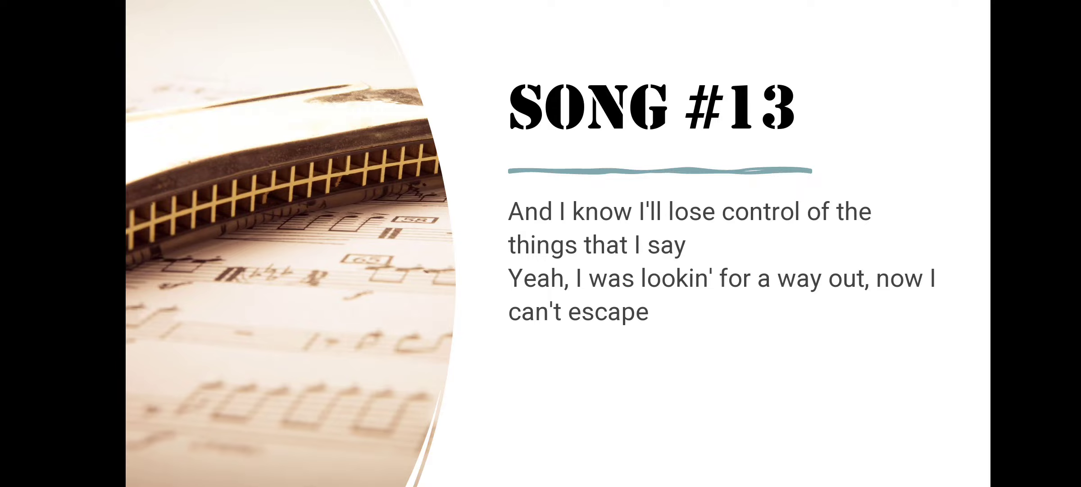
key("right")
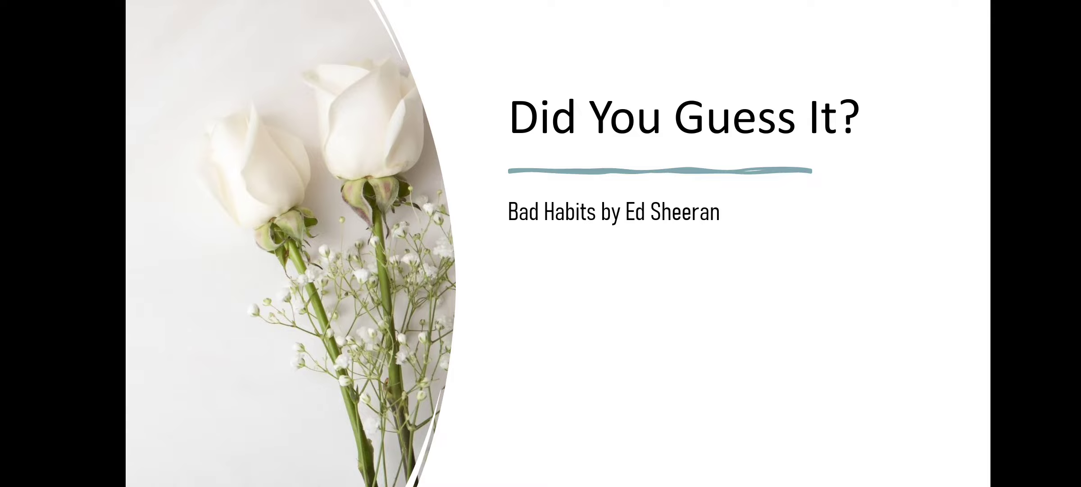
key("Right")
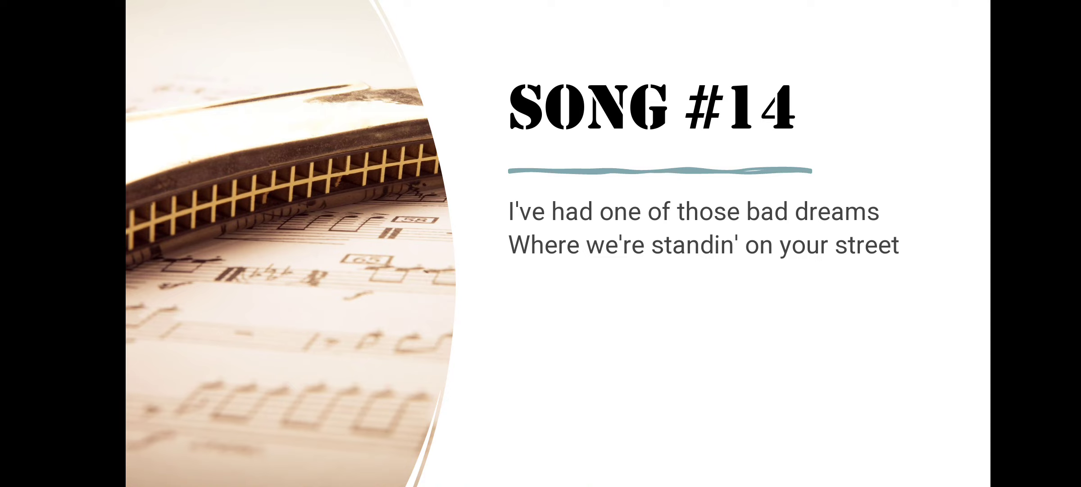
key("Right")
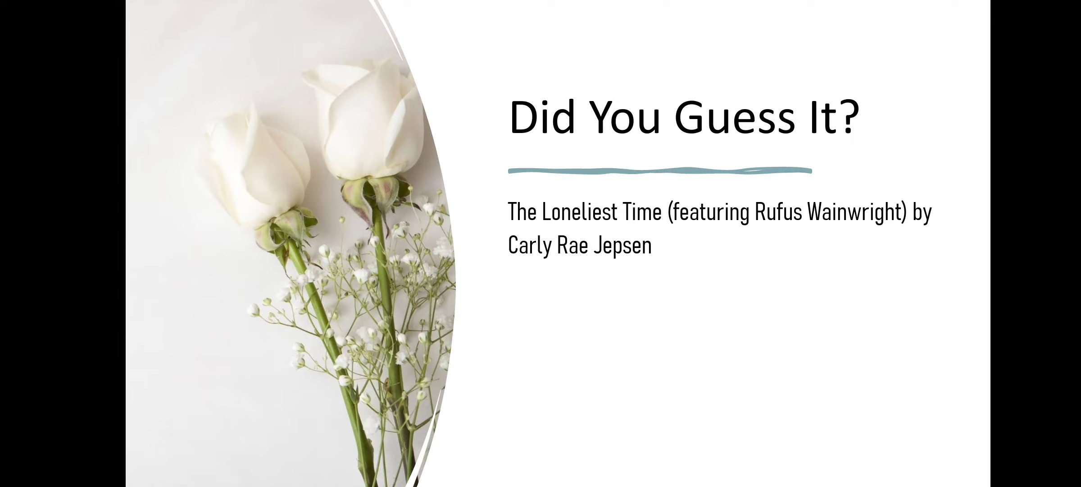
key("Right")
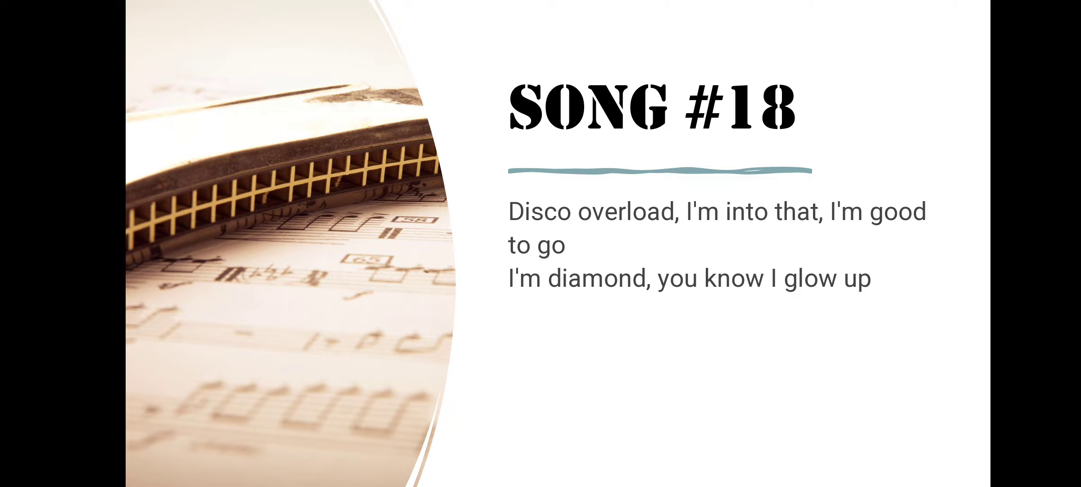
key("Right")
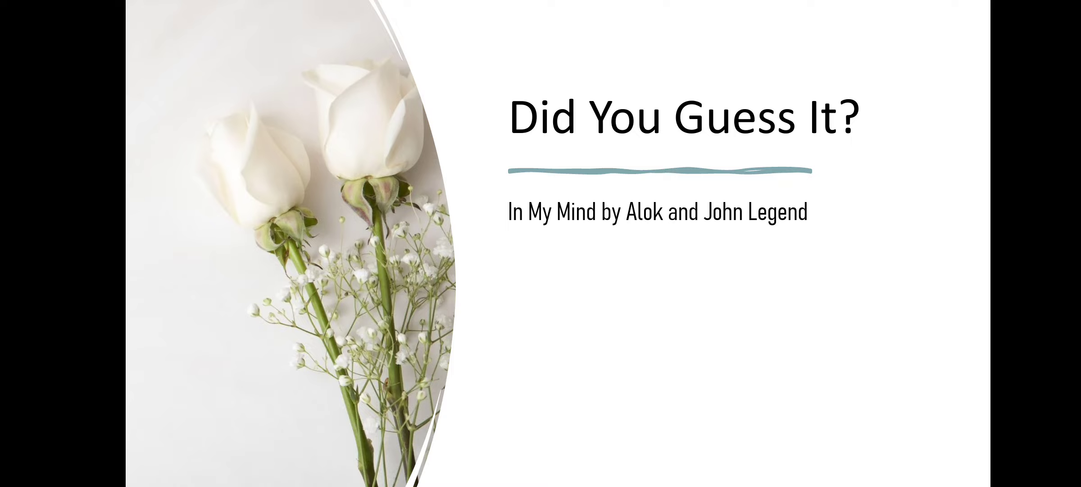
key("Right")
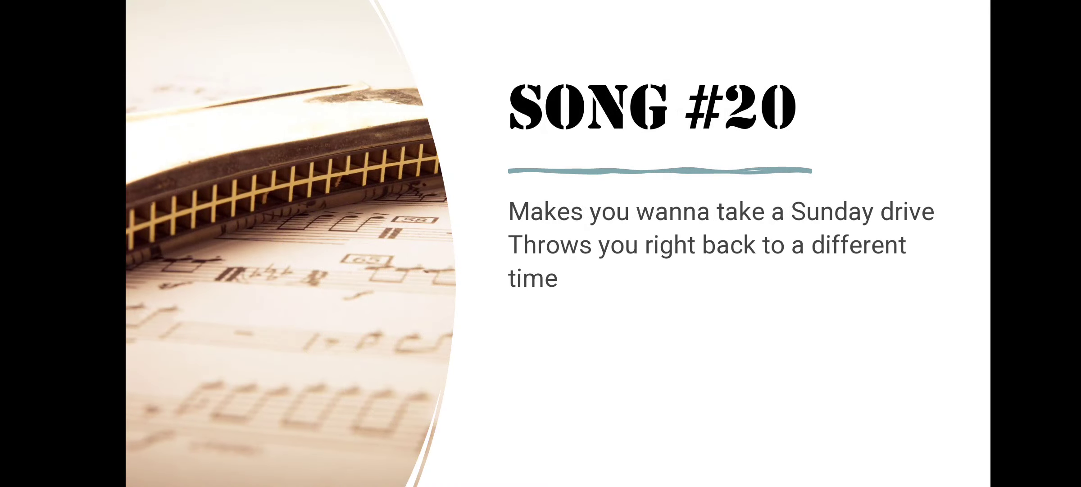